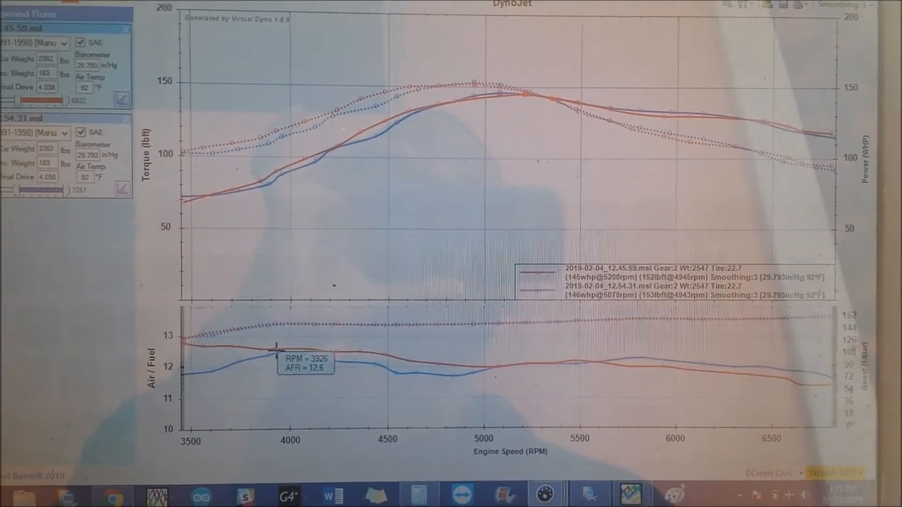
mouse_move(363, 370)
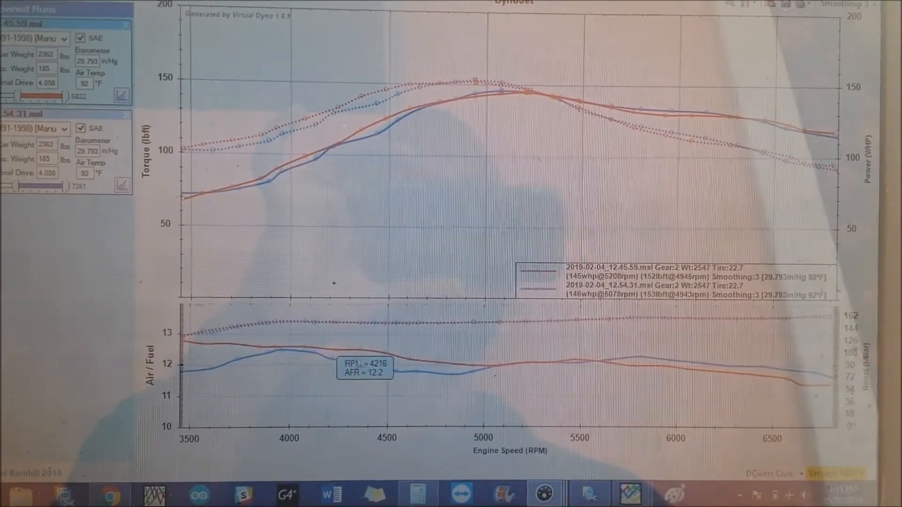